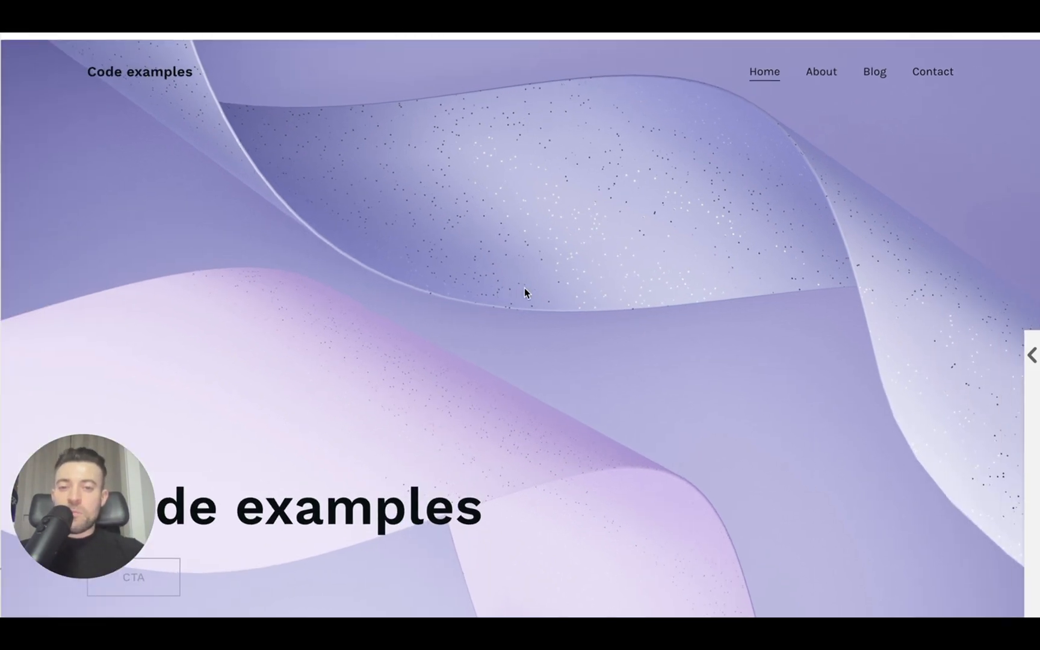
Step: Insert a blank text section above the Meet the Team section
{"action": "scroll", "scroll_direction": "down", "scroll_amount": 3}
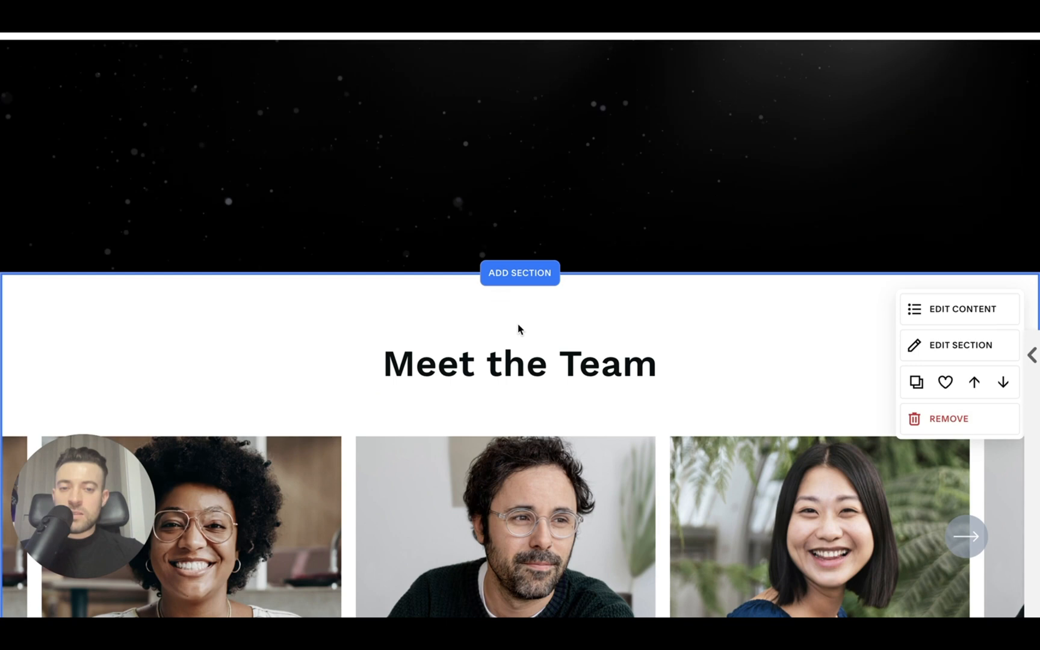
{"action": "left_click", "coordinate": [520, 273]}
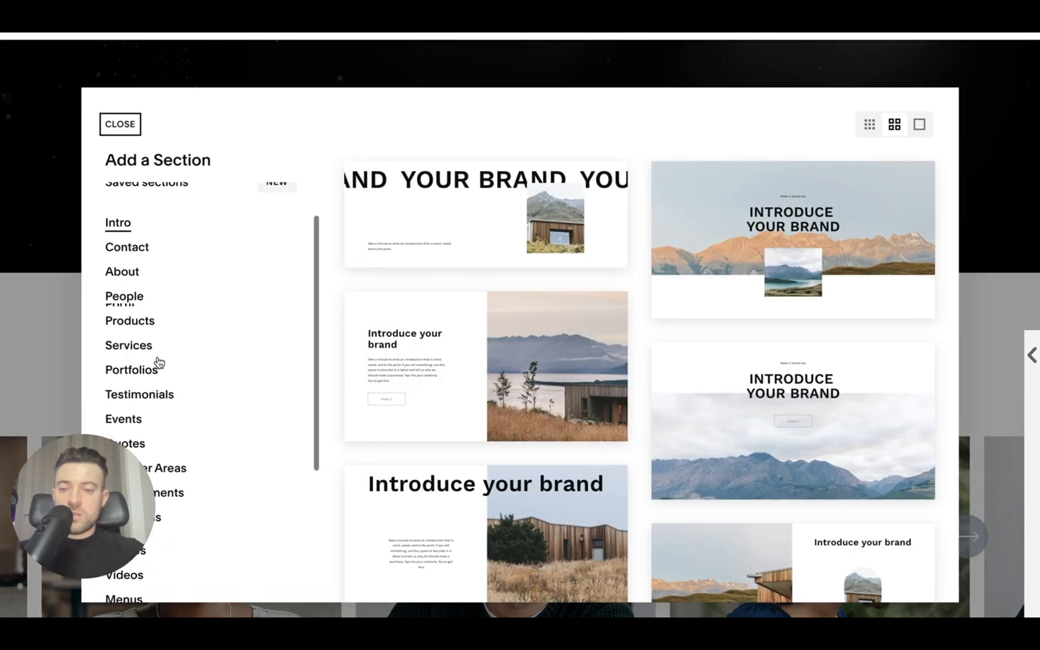
{"action": "left_click", "coordinate": [119, 124]}
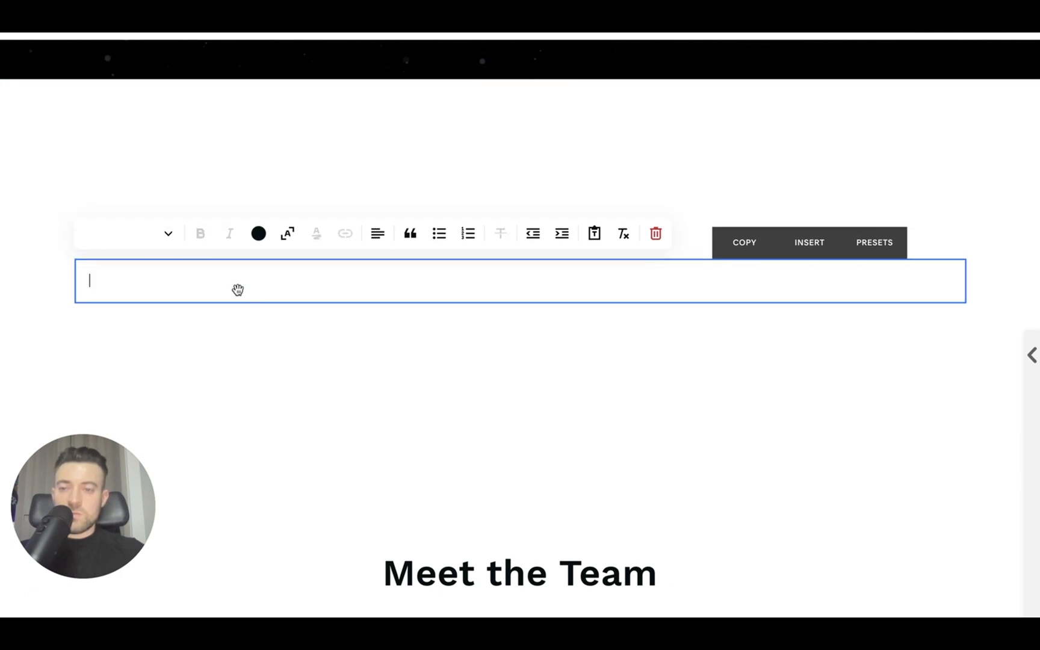
Step: Write a 'Lorem Ipsum' line above a bulleted 'Lorem ipsum' item, then save the edit
{"action": "type", "text": "Lorem"}
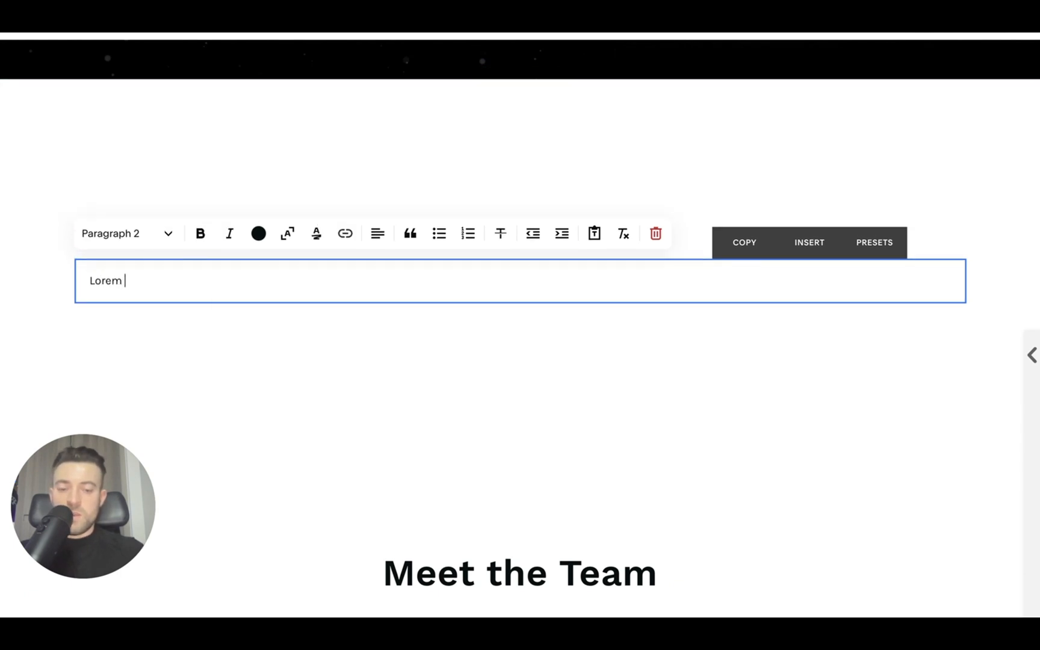
{"action": "type", "text": "ipsum"}
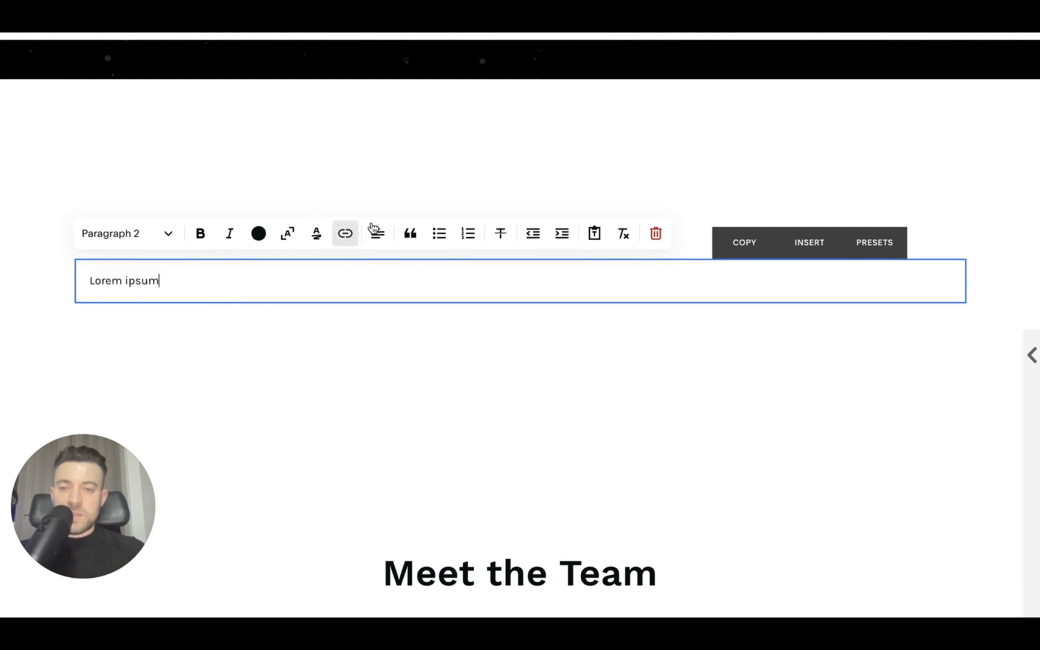
{"action": "left_click", "coordinate": [438, 233]}
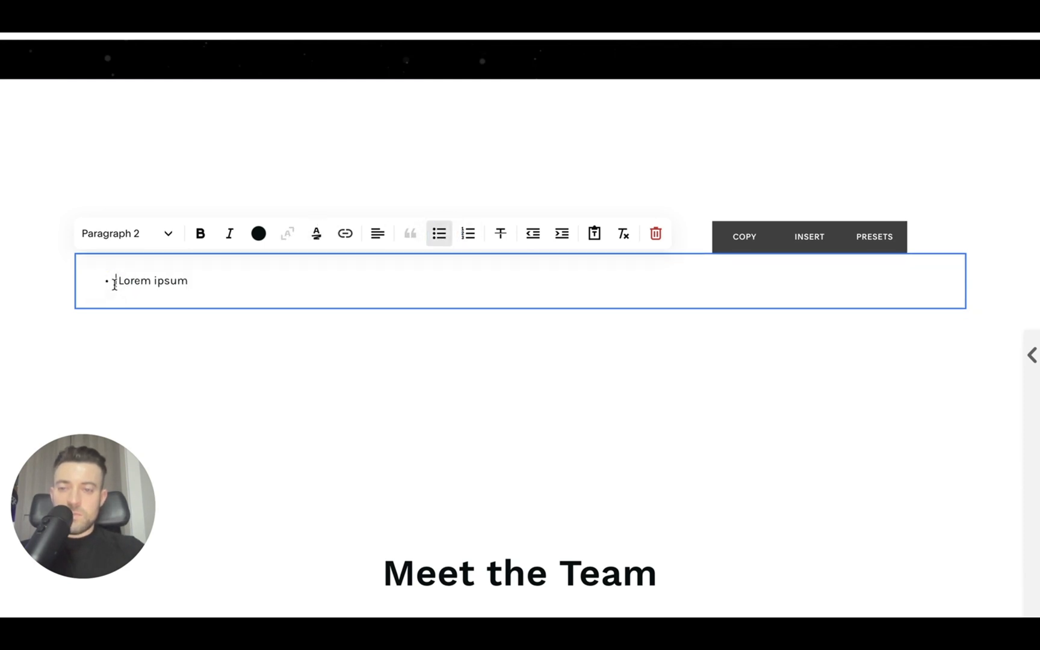
{"action": "type", "text": "L"}
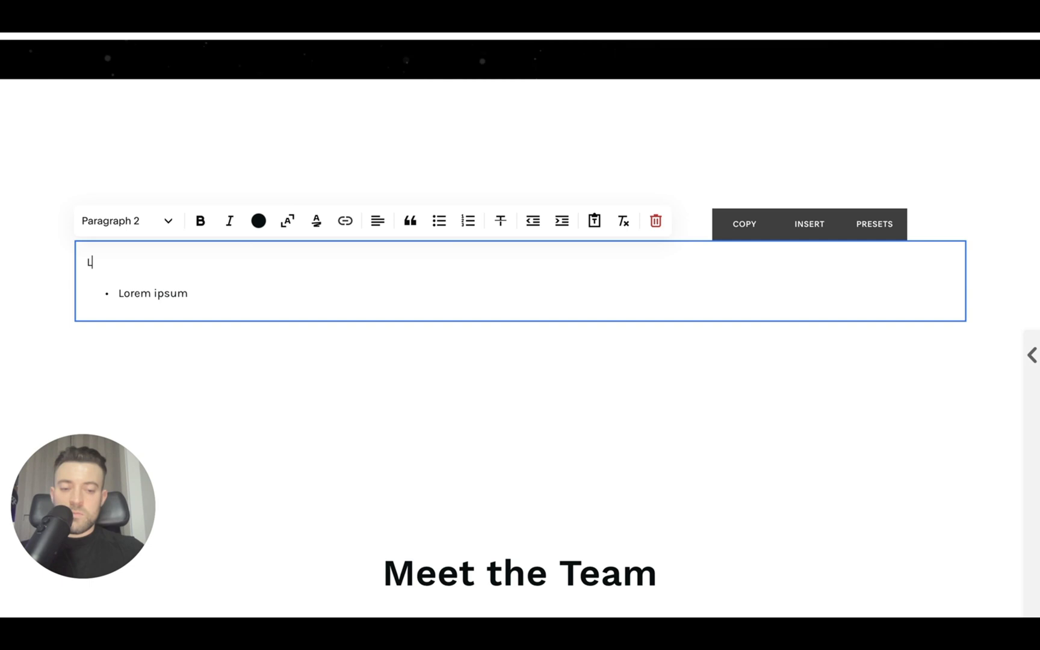
{"action": "type", "text": "Lorem Ipsu"}
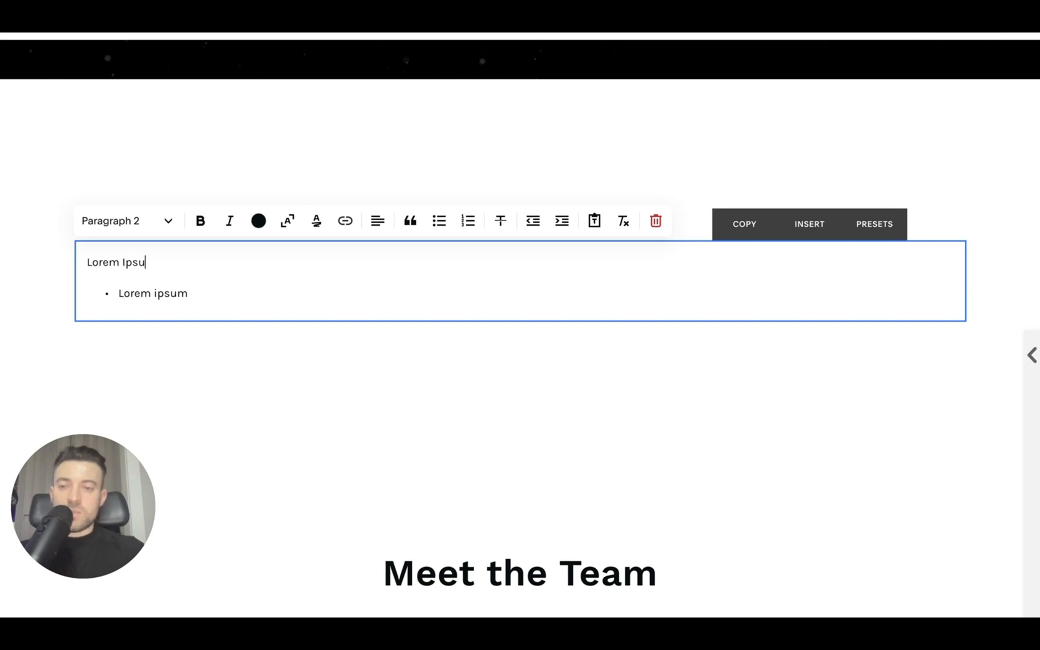
{"action": "left_click", "coordinate": [158, 63]}
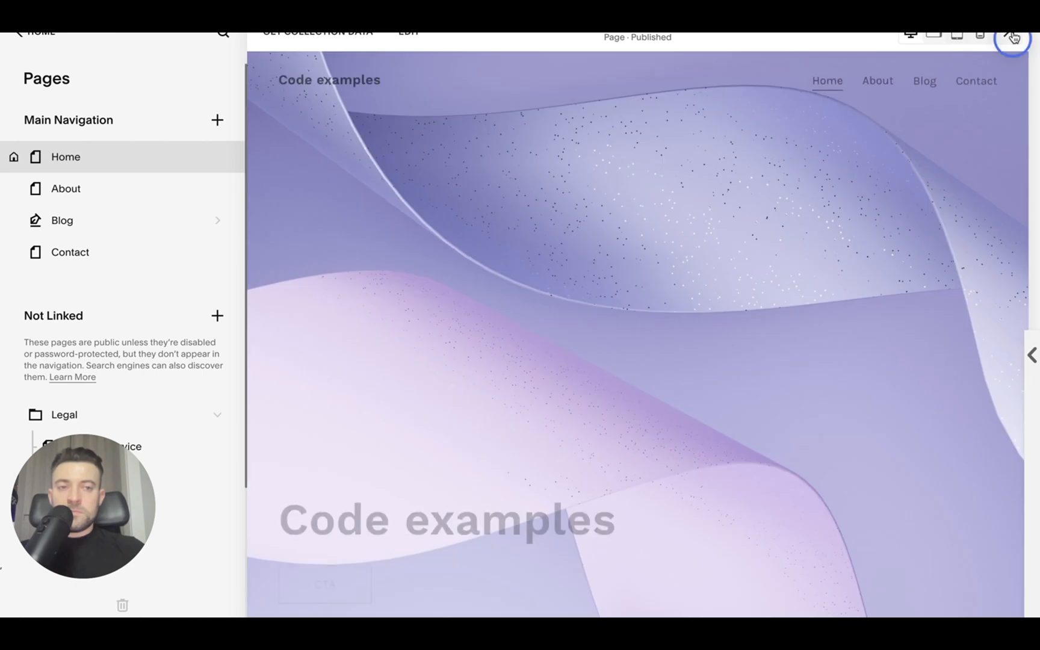
Step: View the new bulleted text in the preview and go back to the main site menu
{"action": "left_click", "coordinate": [1013, 37]}
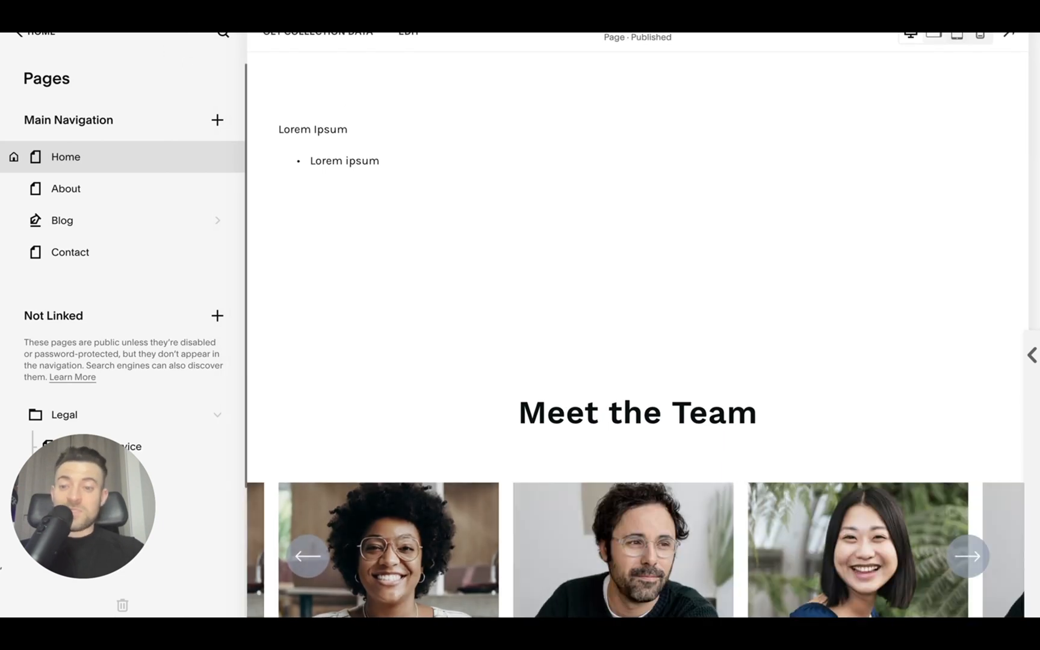
{"action": "left_click", "coordinate": [37, 32]}
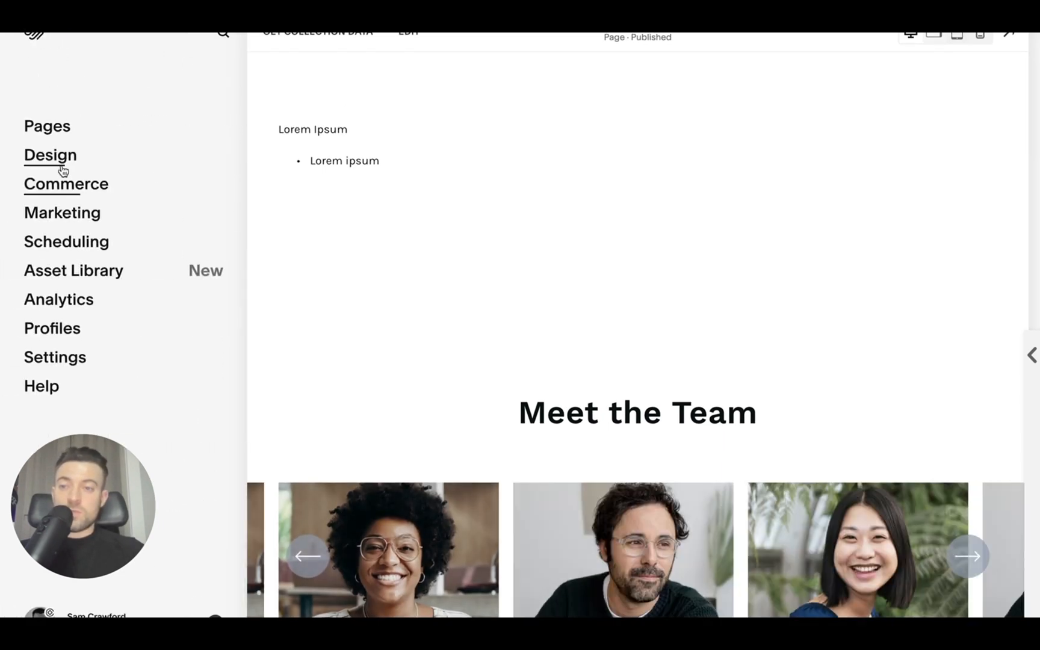
Step: Add a 'Move bullets back to left' comment and a ul rule with 1rem left padding to Custom CSS
{"action": "left_click", "coordinate": [50, 155]}
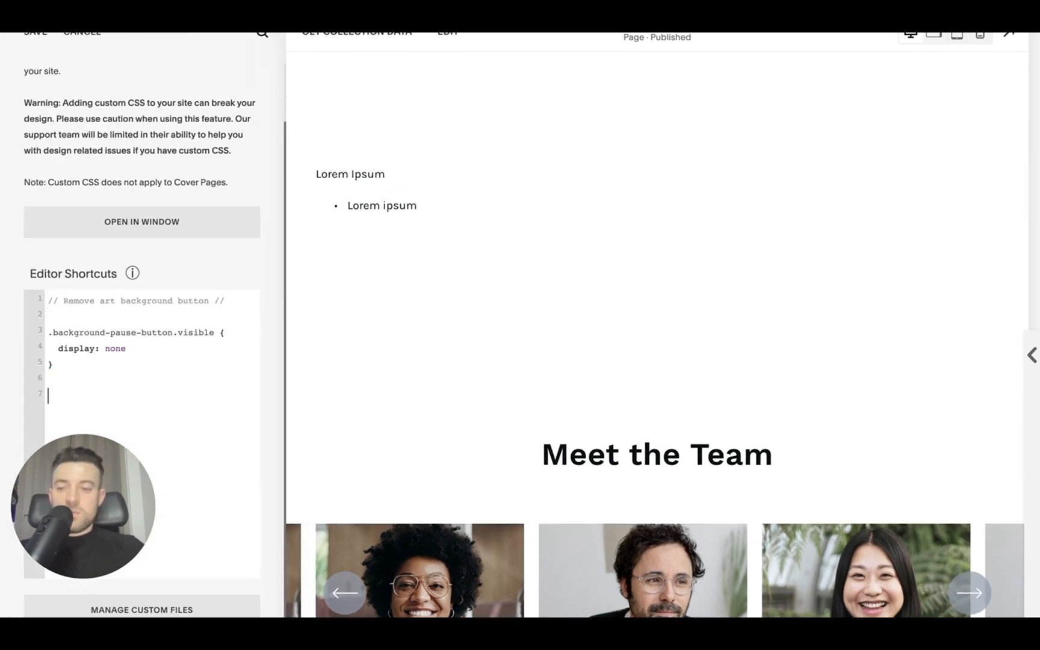
{"action": "type", "text": "//"}
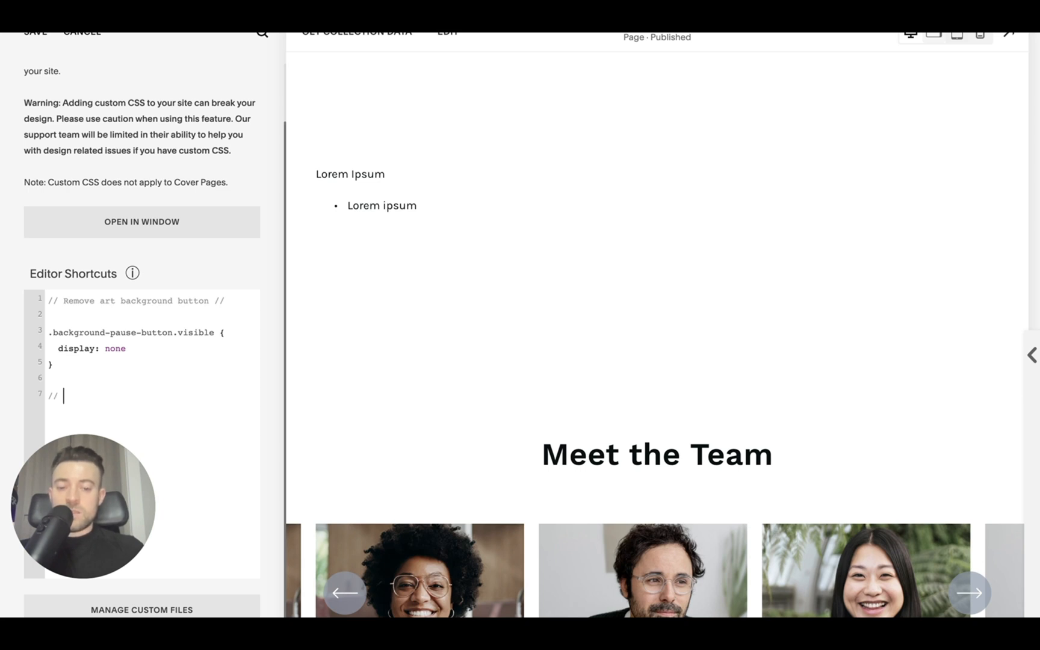
{"action": "type", "text": "Move b"}
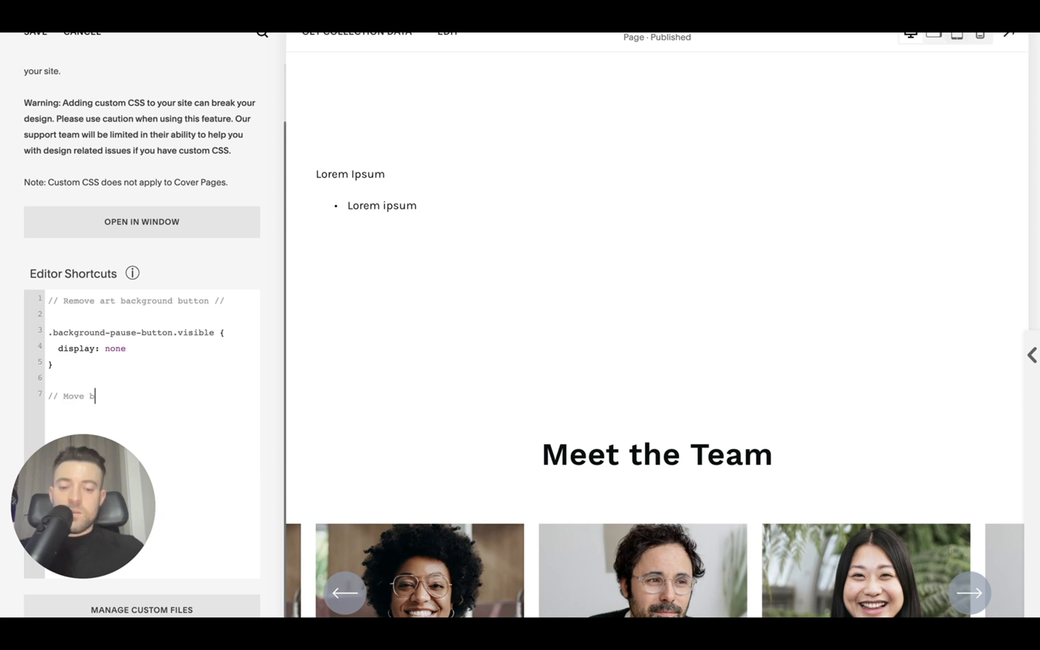
{"action": "type", "text": "ullets back to l"}
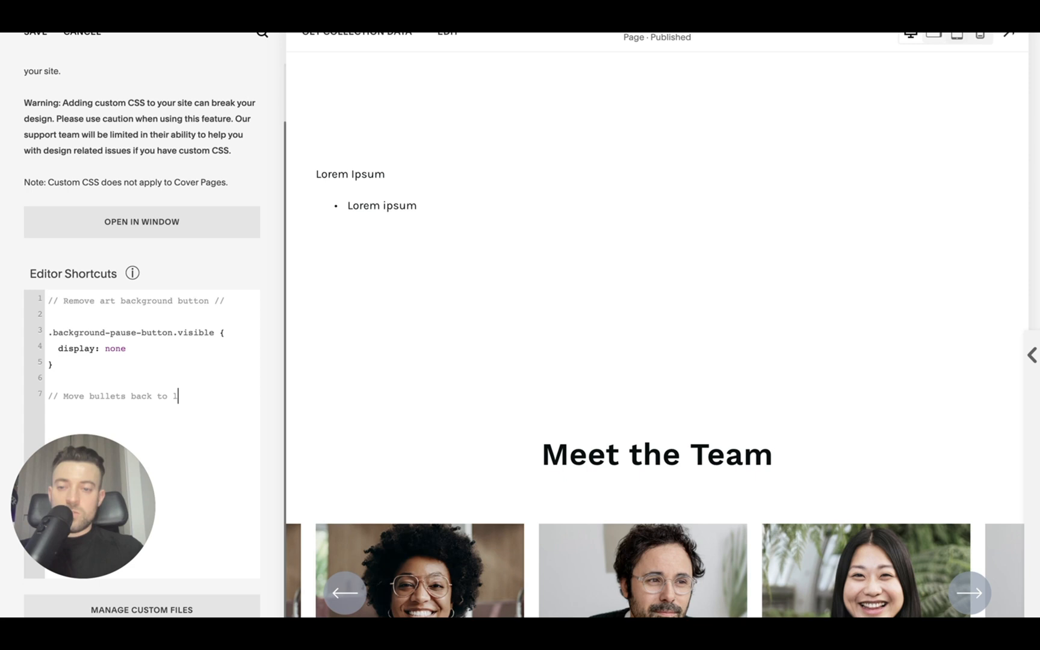
{"action": "type", "text": "eft //"}
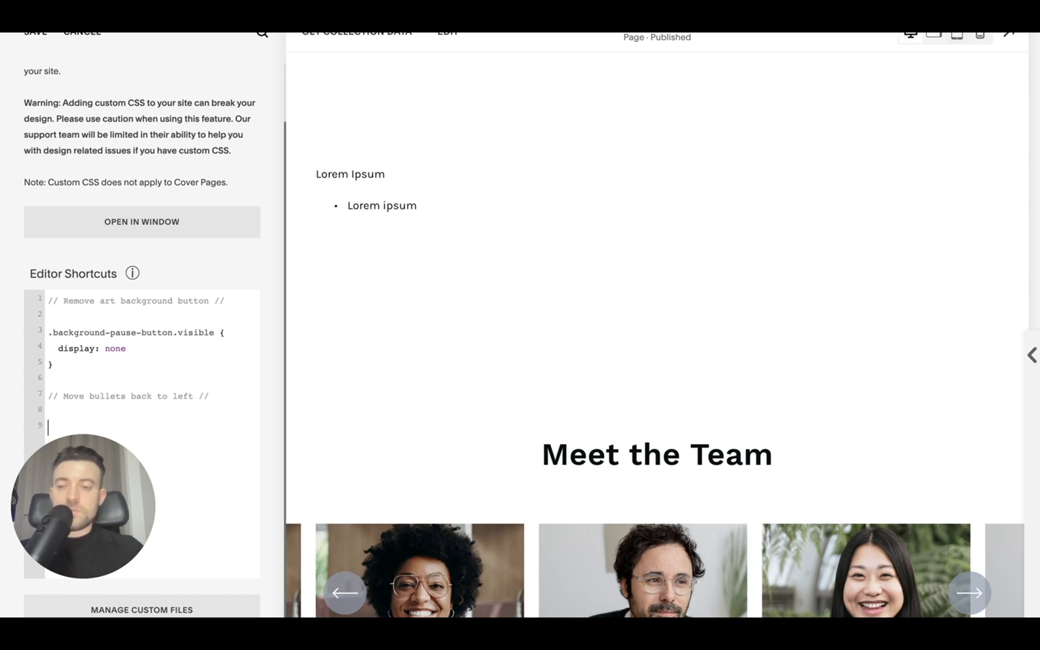
{"action": "type", "text": "ul {"}
{"action": "type", "text": "padding-left: 1rem"}
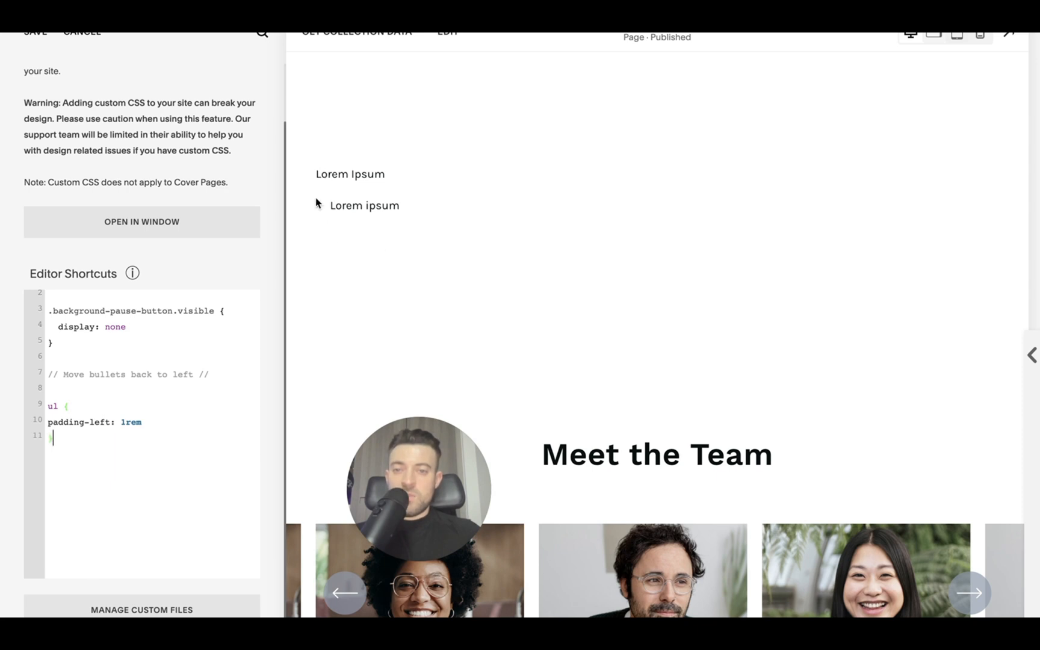
{"action": "mouse_move", "coordinate": [350, 255]}
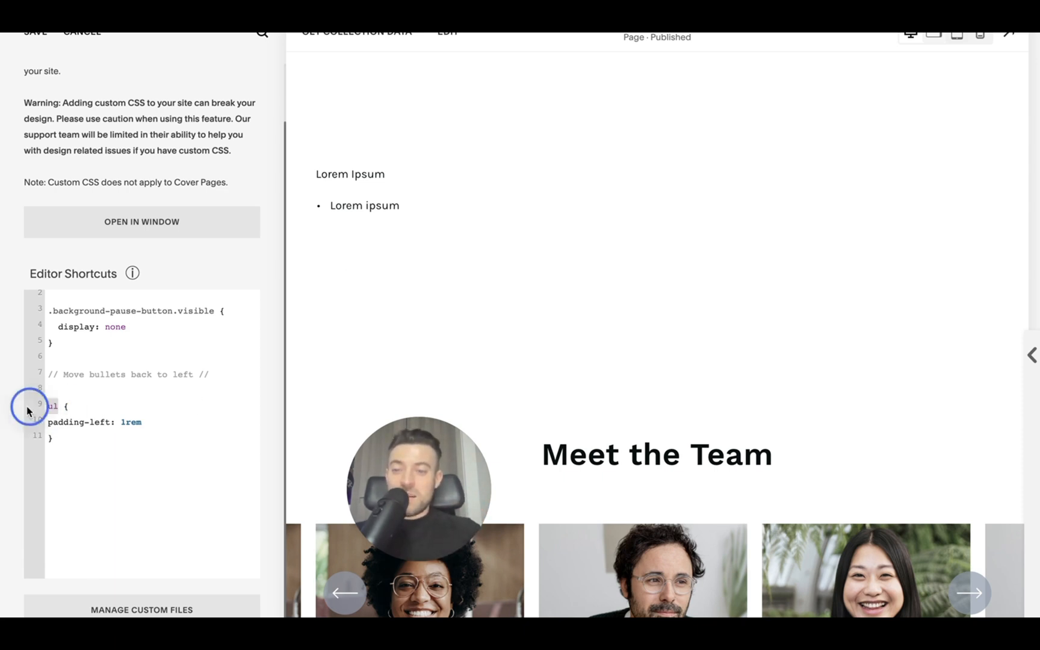
{"action": "mouse_move", "coordinate": [310, 212]}
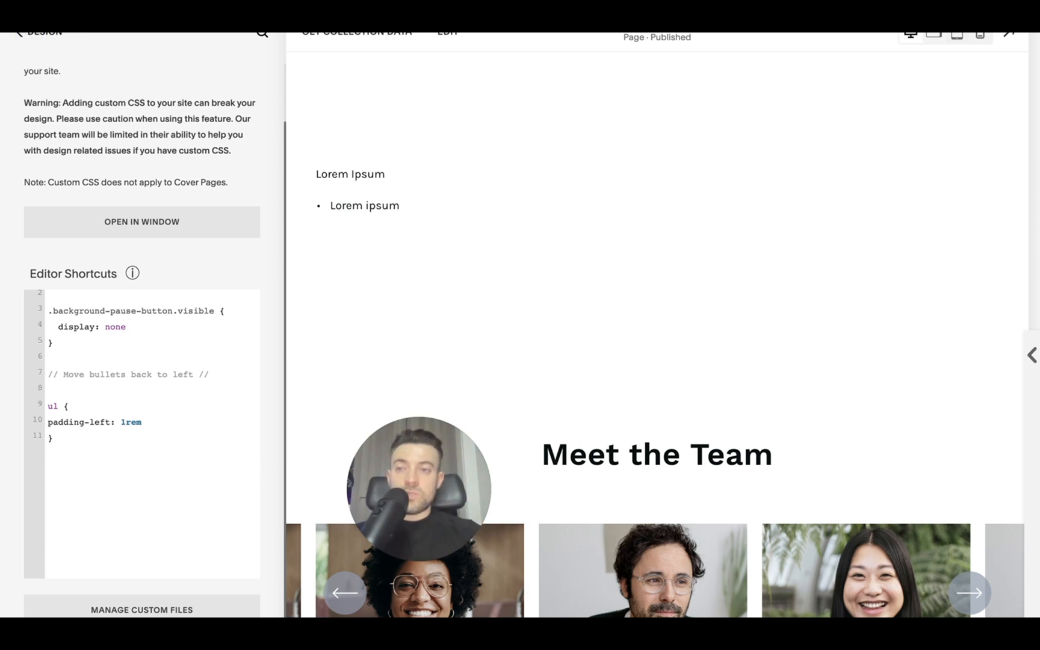
{"action": "mouse_move", "coordinate": [50, 36]}
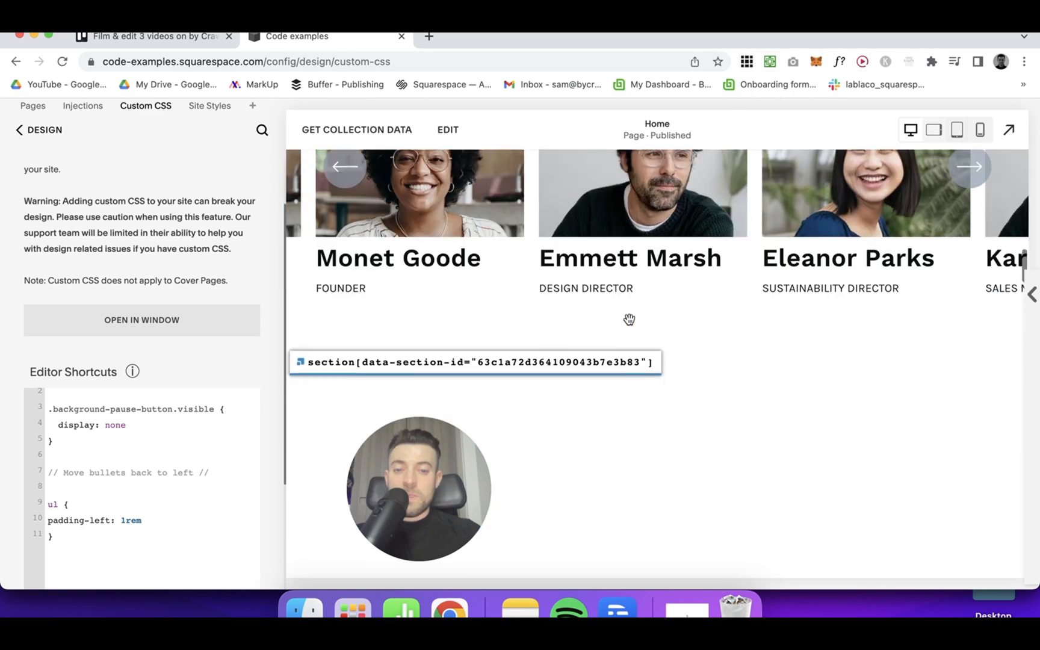
Step: Scroll to the bulleted text section and copy its section ID
{"action": "scroll", "scroll_direction": "down", "scroll_amount": 3}
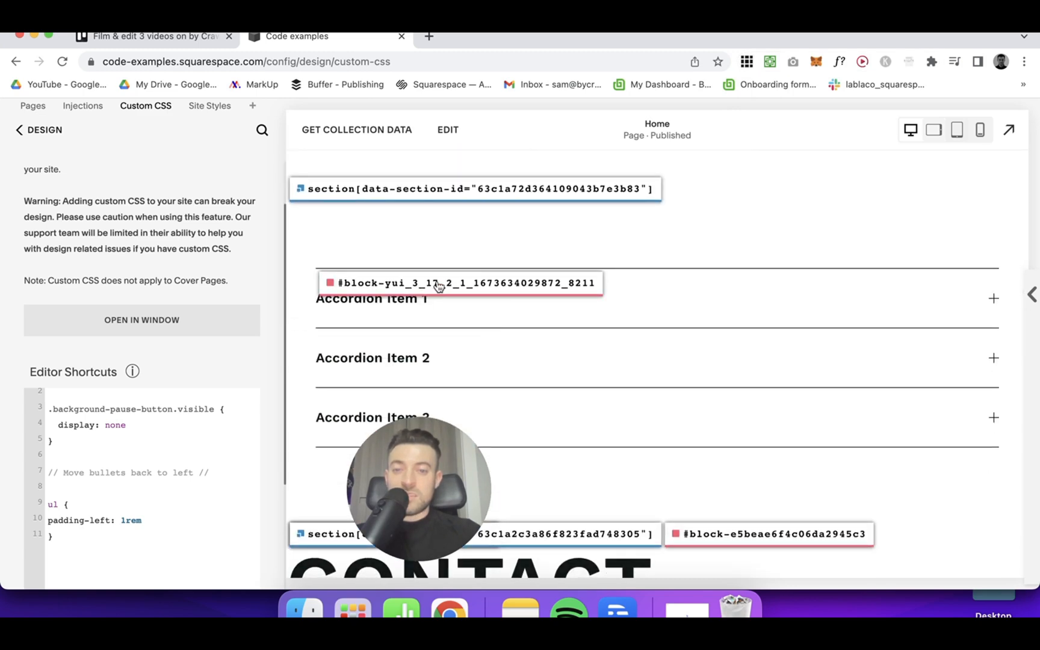
{"action": "scroll", "scroll_direction": "down", "scroll_amount": 3}
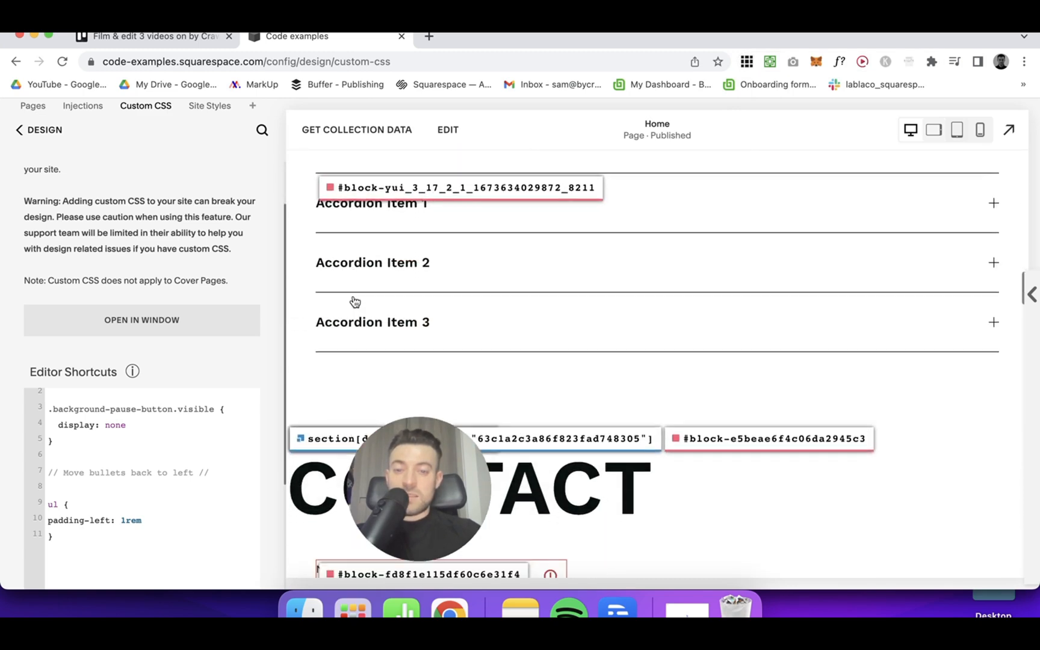
{"action": "scroll", "scroll_direction": "down", "scroll_amount": 3}
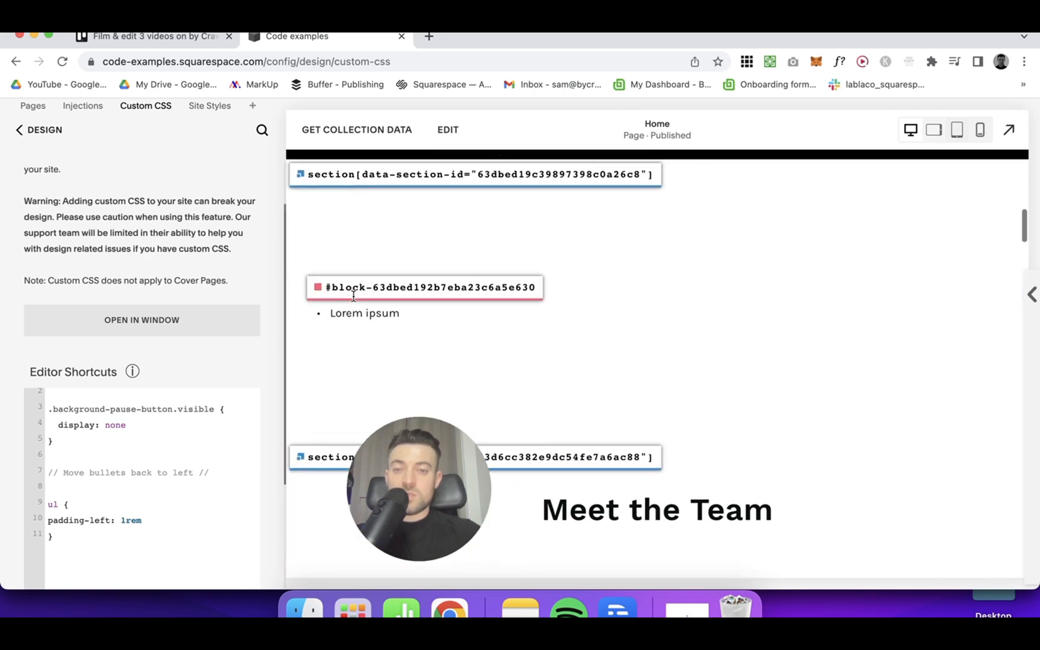
{"action": "left_click", "coordinate": [424, 287]}
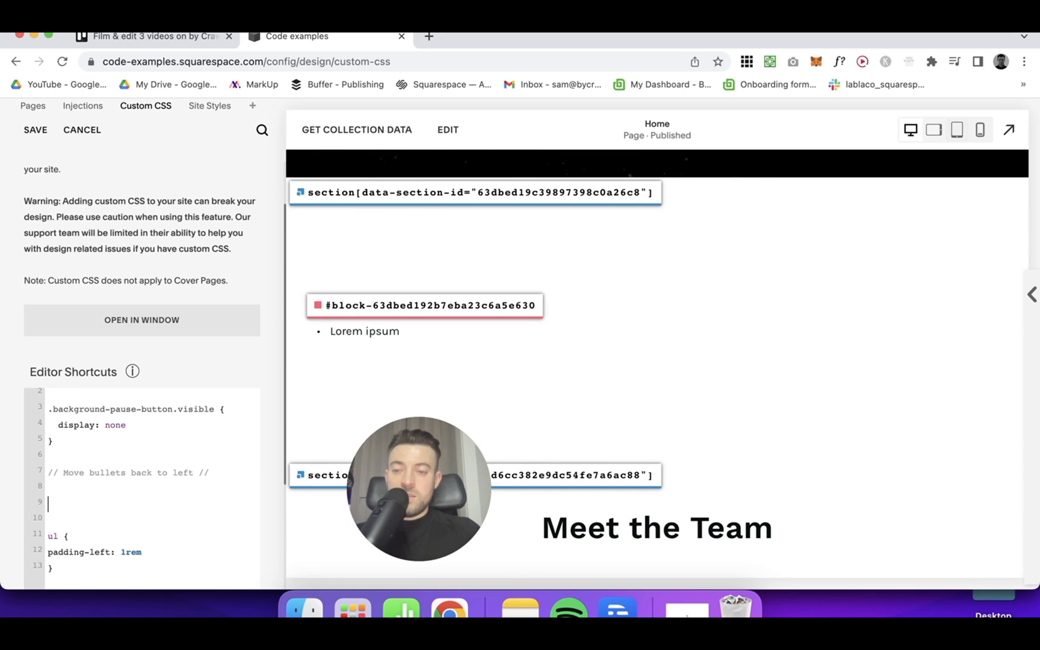
Step: Wrap the ul rule in section[data-section-id="63dbed19c39897398c0a26c8"] { ... }
{"action": "type", "text": "section[data-section-id=\"63dbed19c39897398c0a26c8\"] {"}
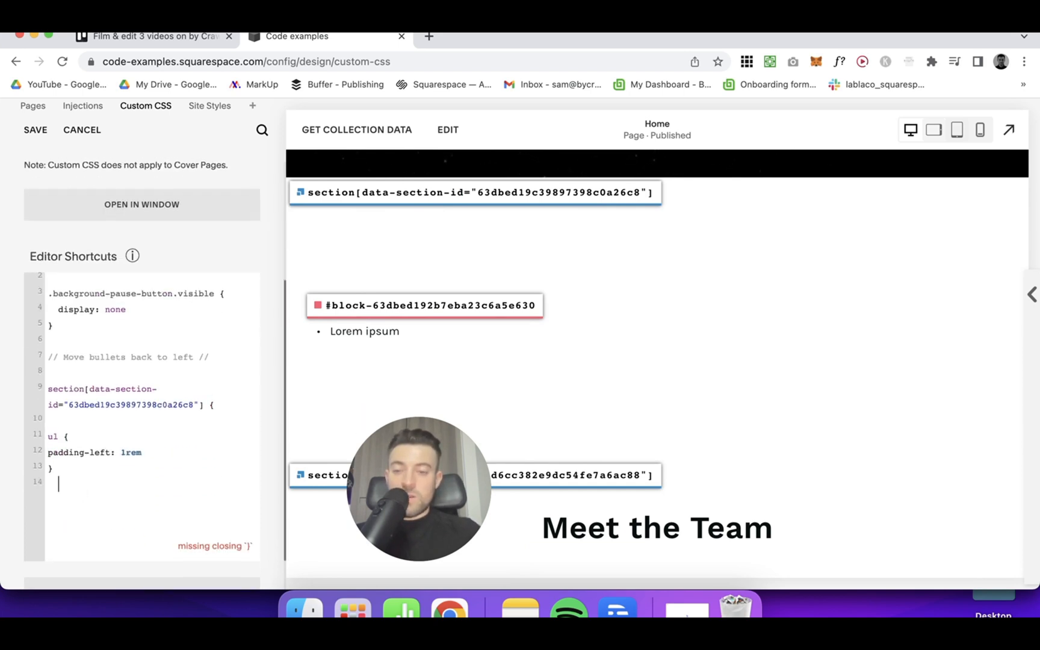
{"action": "type", "text": "}"}
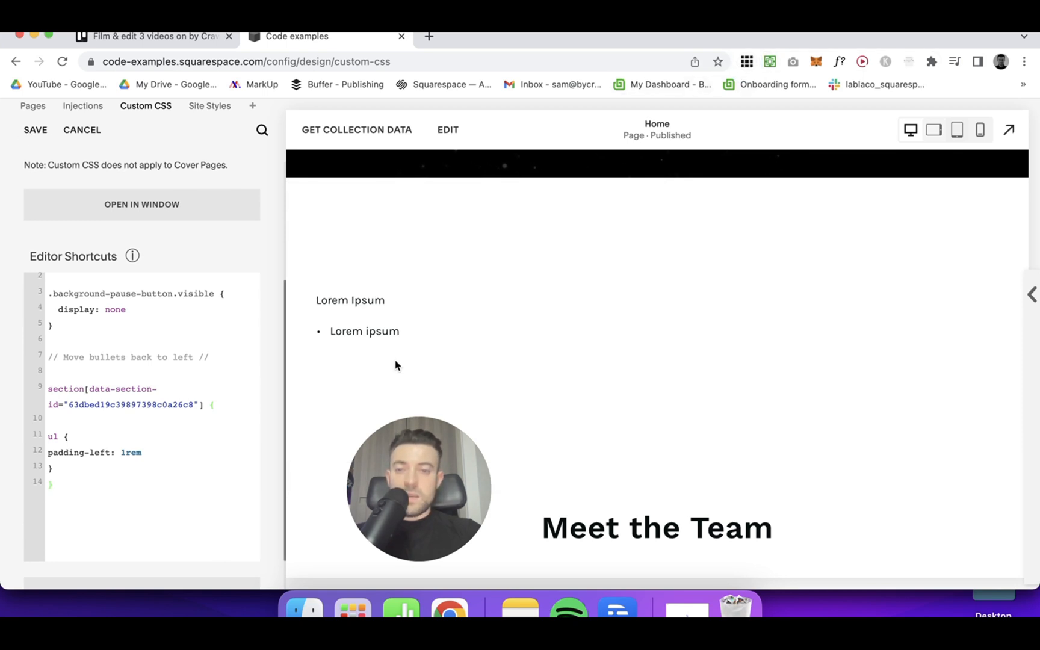
{"action": "left_click", "coordinate": [447, 130]}
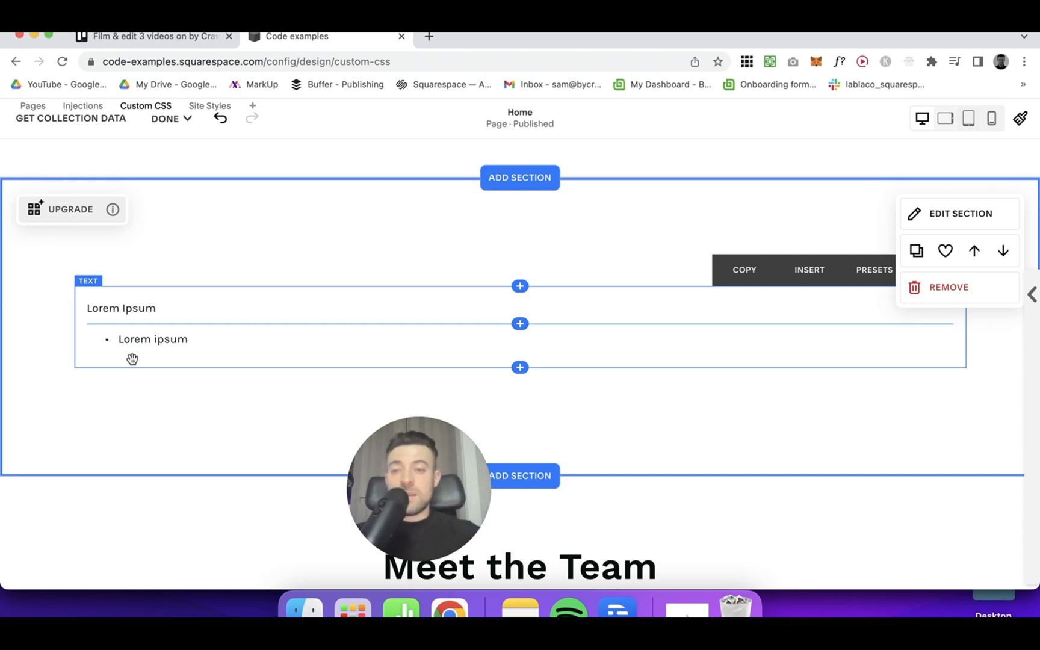
Step: Save the page edits with the duplicated bulleted Lorem Ipsum section
{"action": "scroll", "scroll_direction": "up", "scroll_amount": 3}
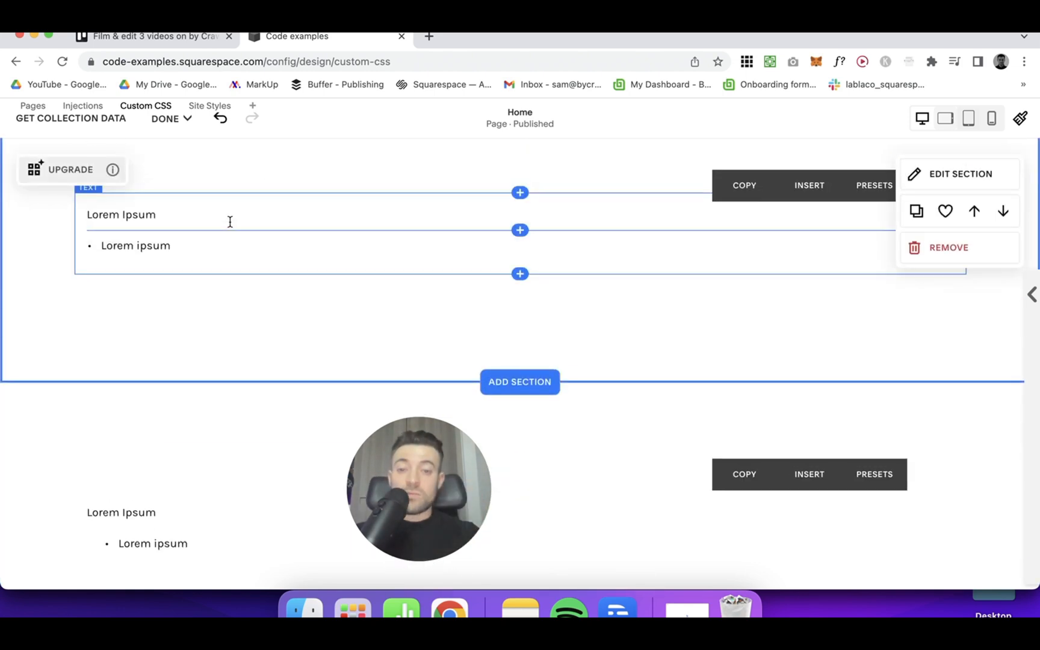
{"action": "left_click", "coordinate": [165, 118]}
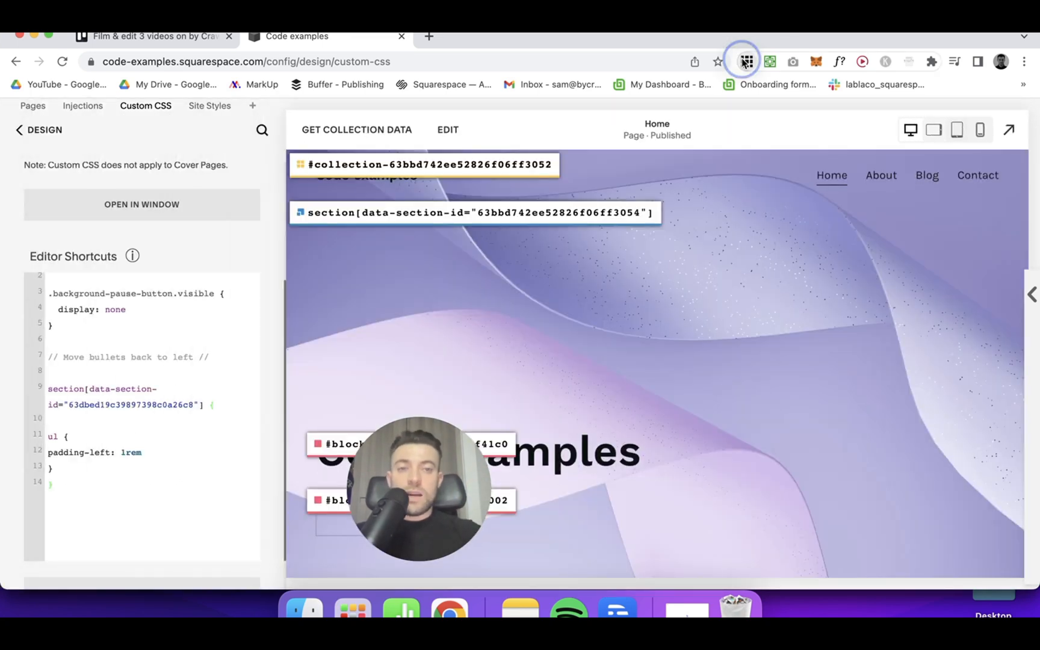
Step: Scroll the preview to confirm bullets are left-aligned in both sections
{"action": "scroll", "scroll_direction": "down", "scroll_amount": 3}
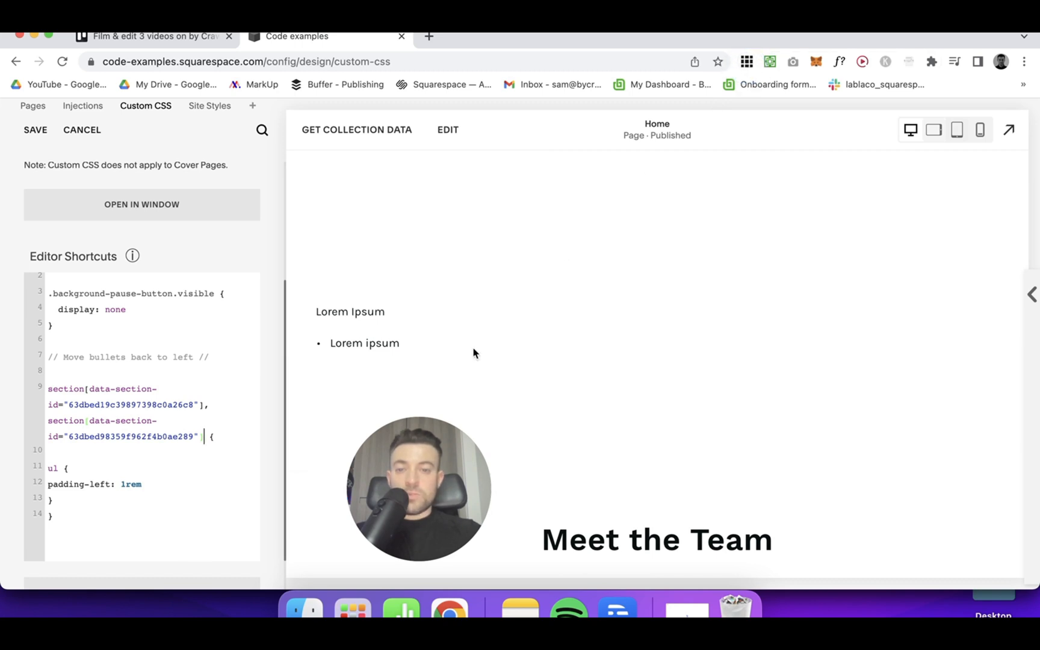
{"action": "scroll", "scroll_direction": "up", "scroll_amount": 3}
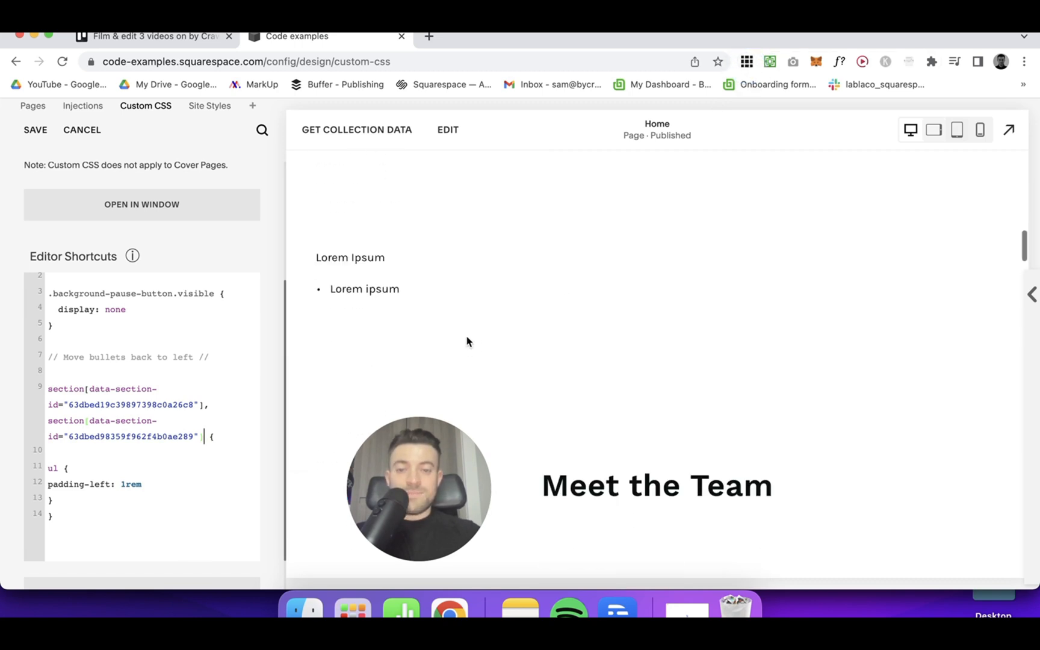